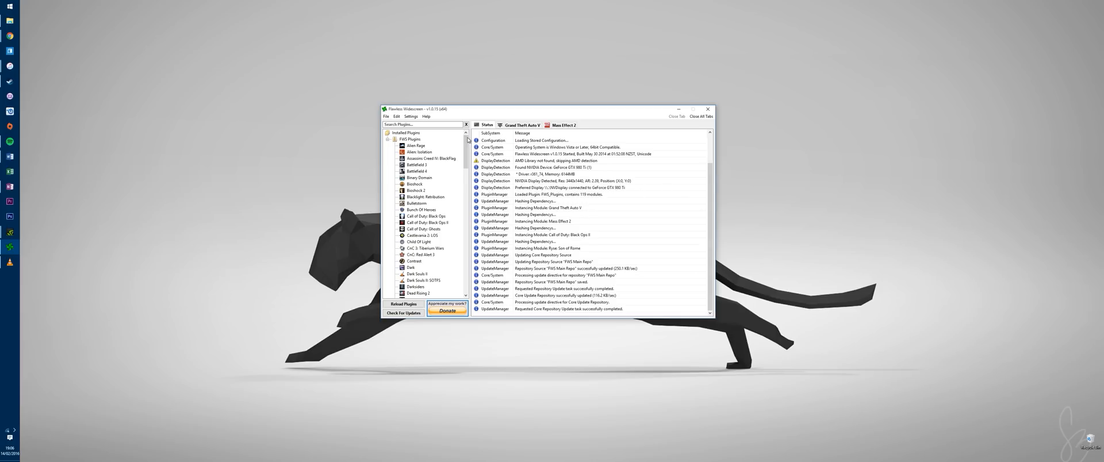
Load the Alien Rage fix from Installed Plugins, check its FOV settings, then load Alien: Isolation
scroll("down", 3)
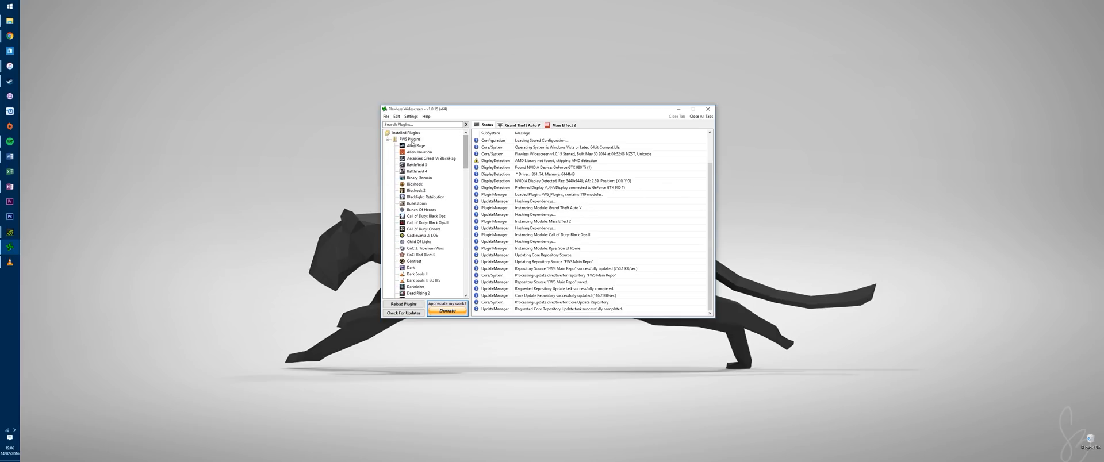
left_click(415, 139)
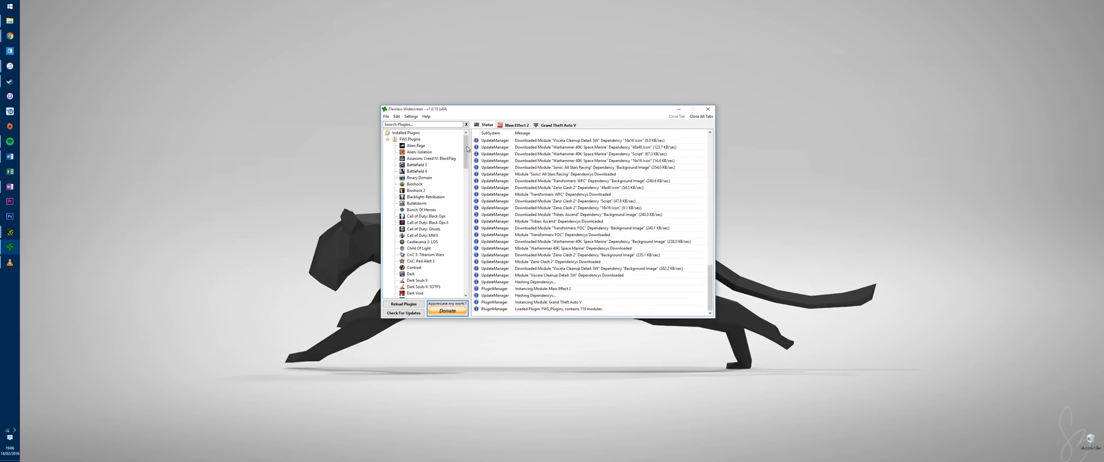
scroll("down", 3)
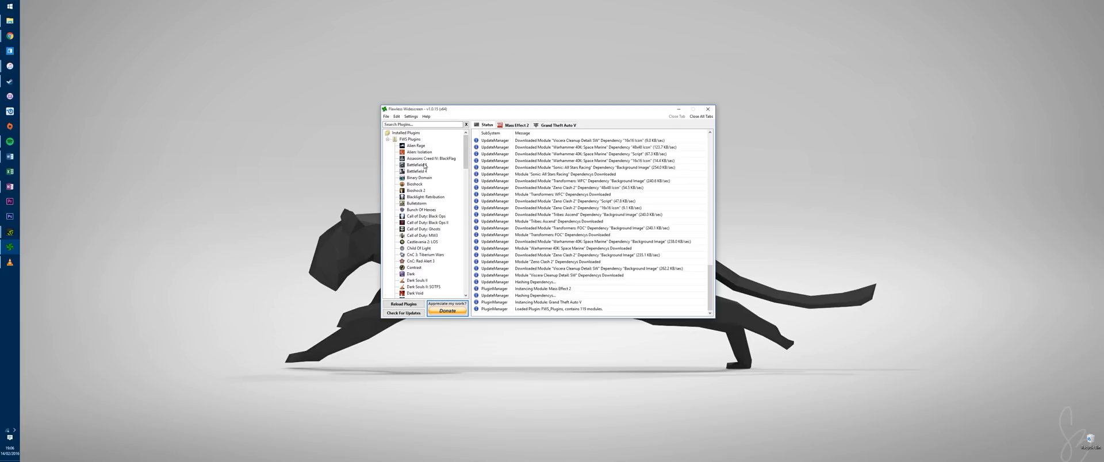
left_click(416, 145)
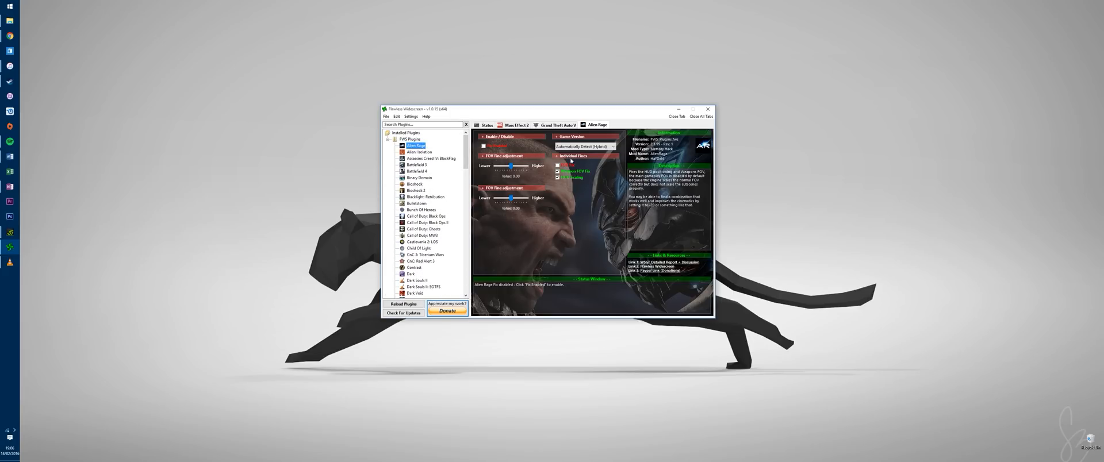
mouse_move(568, 217)
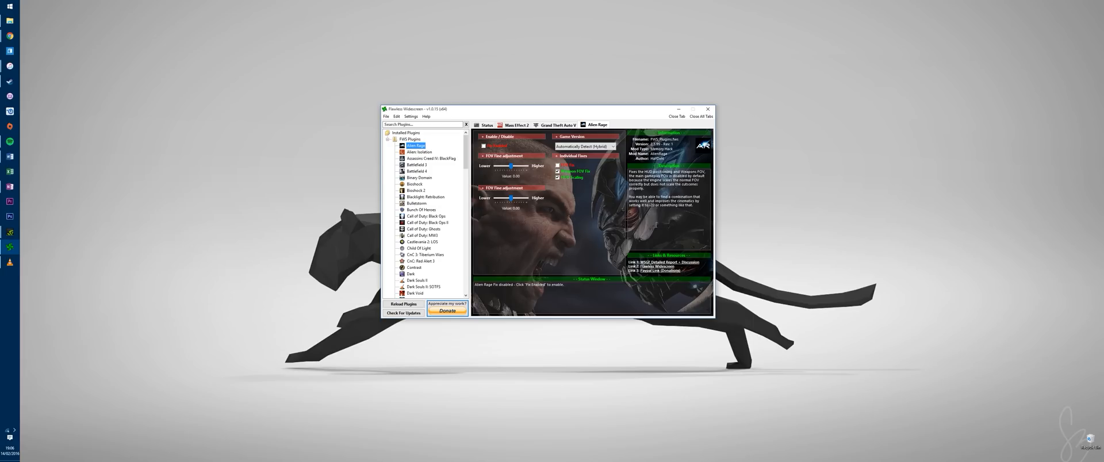
mouse_move(684, 214)
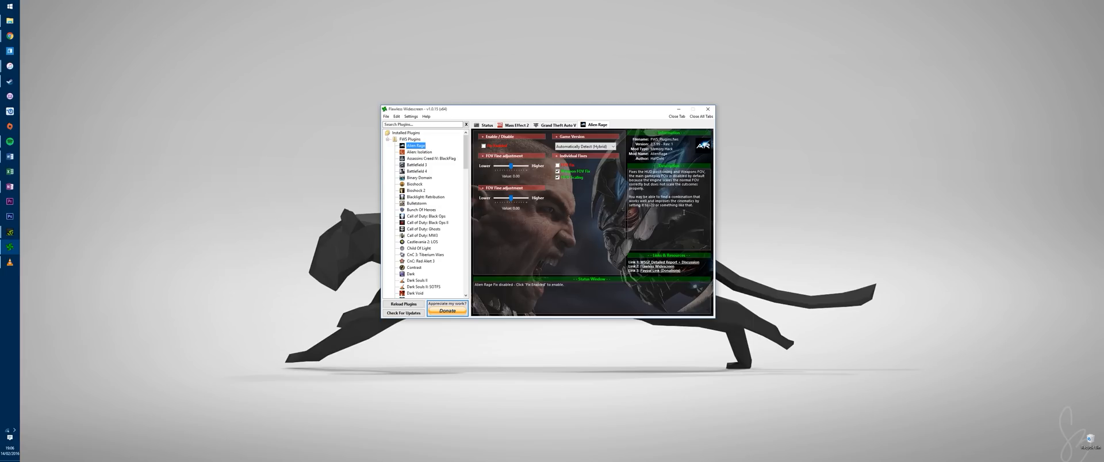
mouse_move(556, 198)
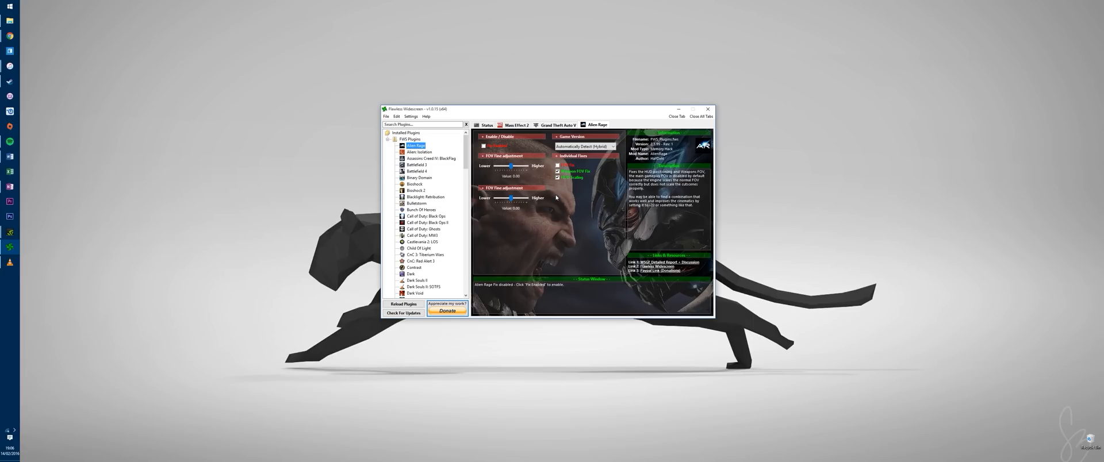
left_click(558, 177)
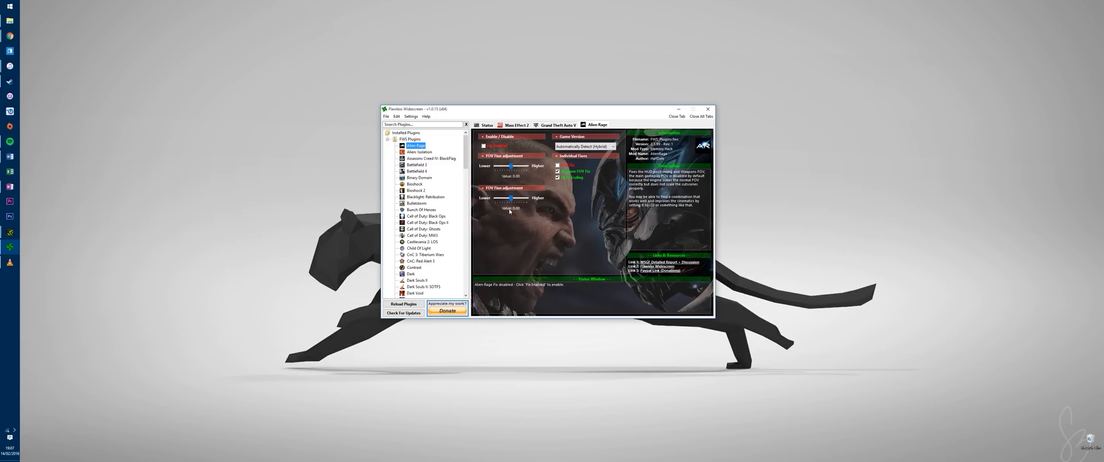
mouse_move(550, 207)
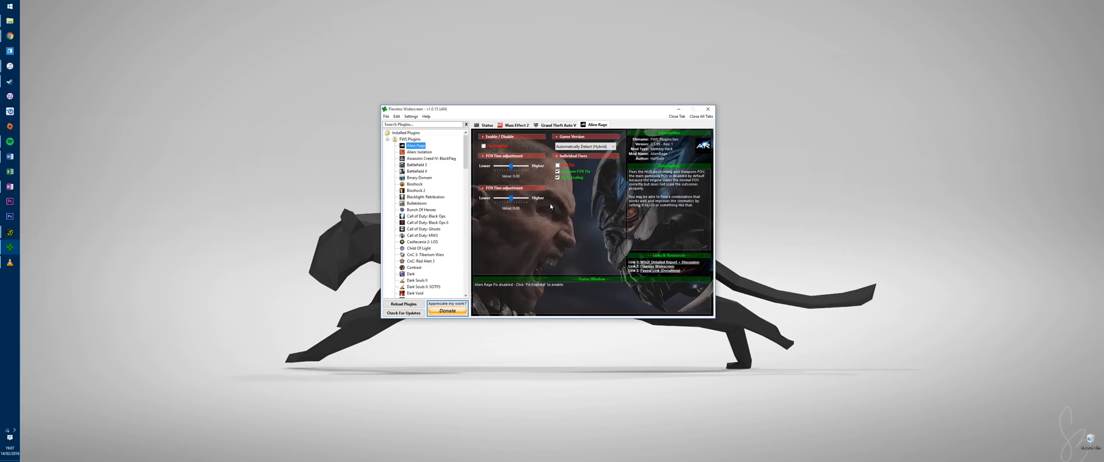
mouse_move(545, 205)
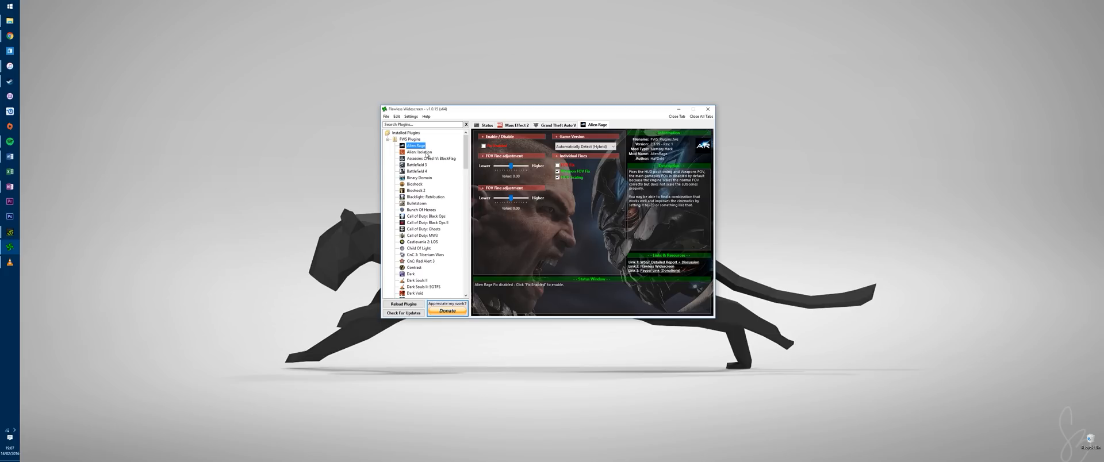
left_click(419, 152)
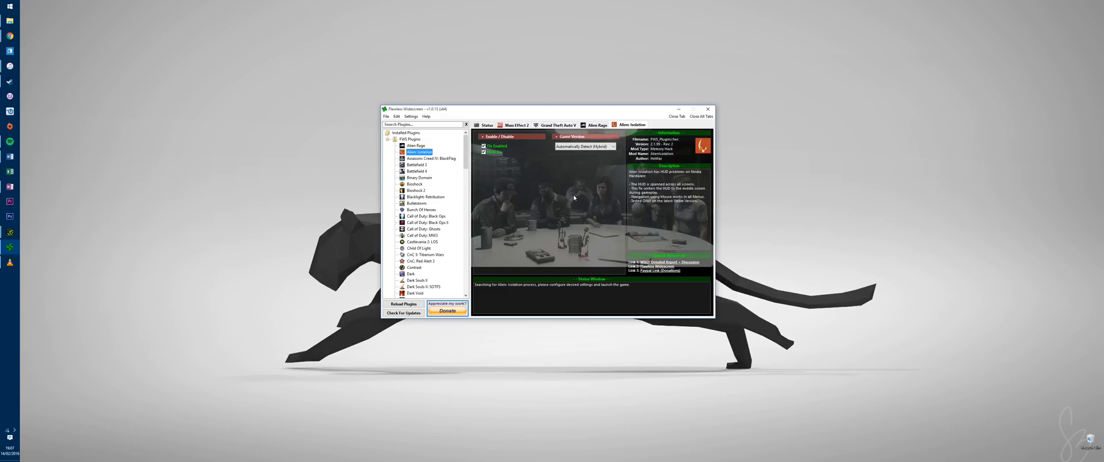
Revisit the Mass Effect 2 tab's fix settings, then the Grand Theft Auto V tab
left_click(485, 145)
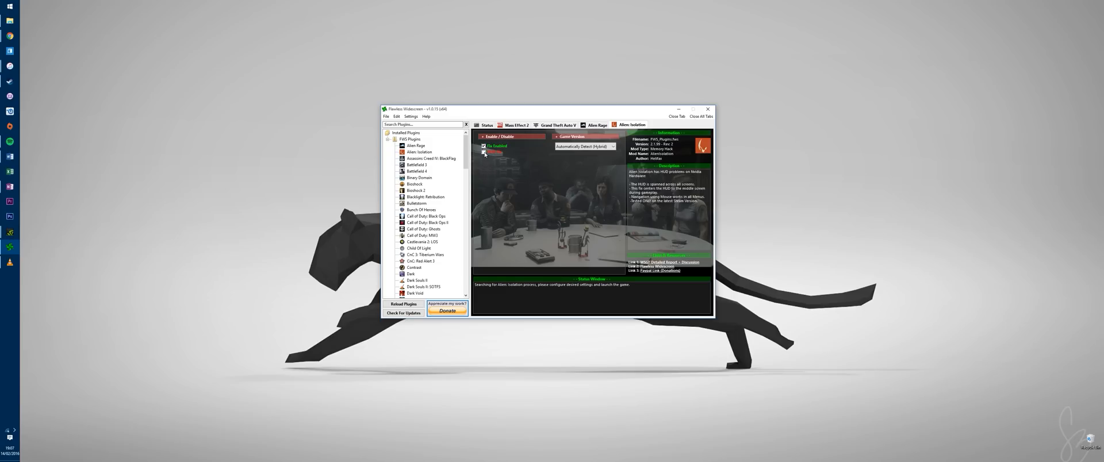
left_click(482, 153)
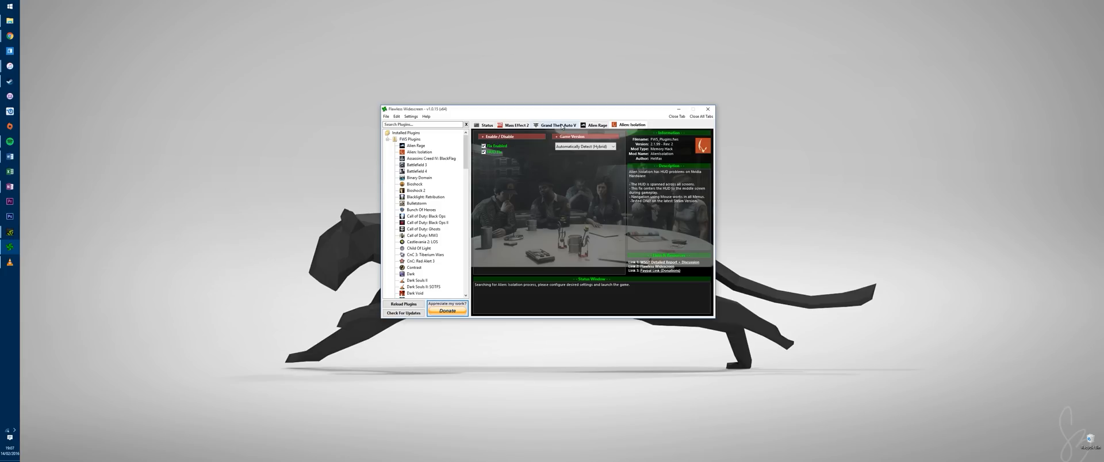
left_click(516, 124)
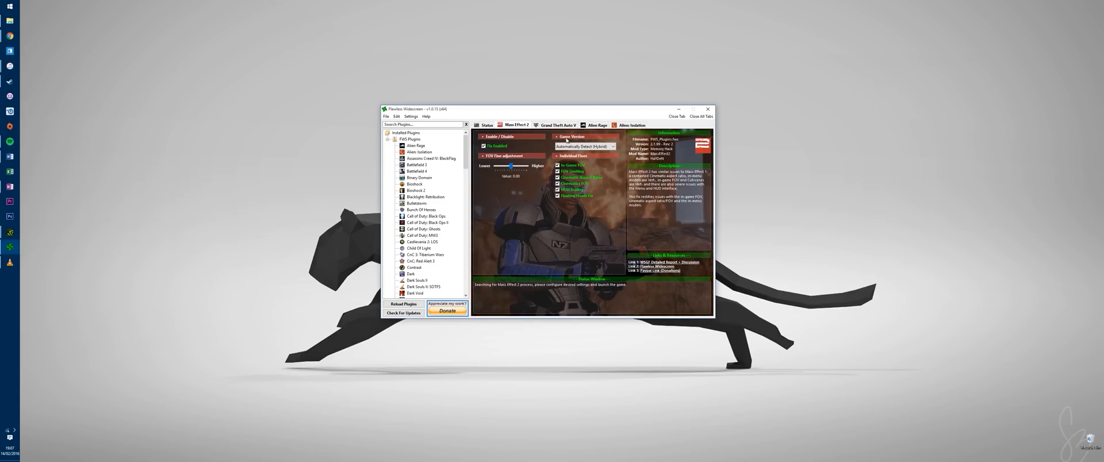
left_click(557, 125)
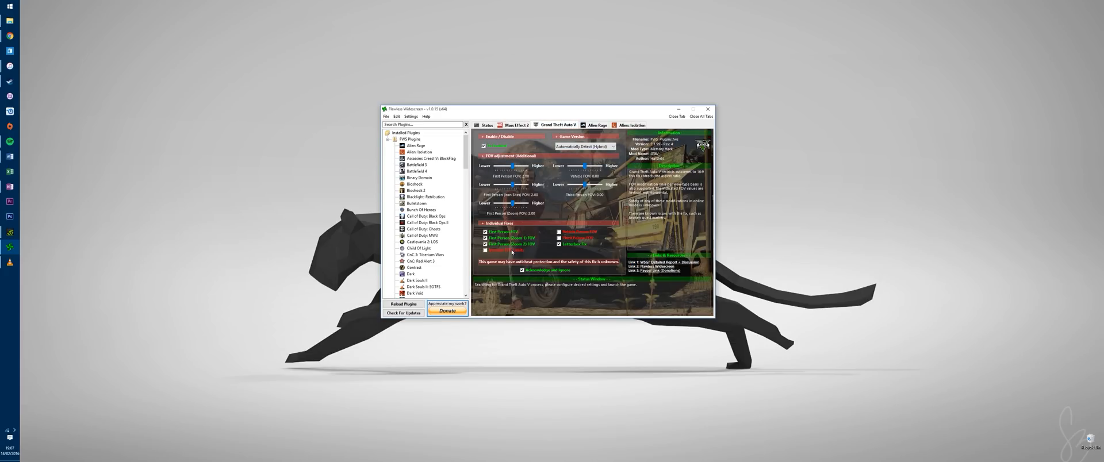
left_click(559, 245)
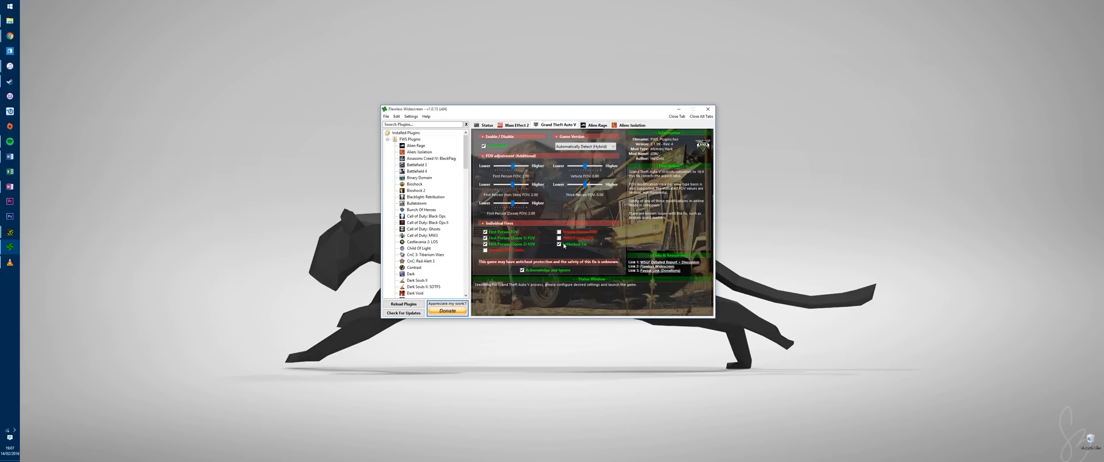
left_click(560, 244)
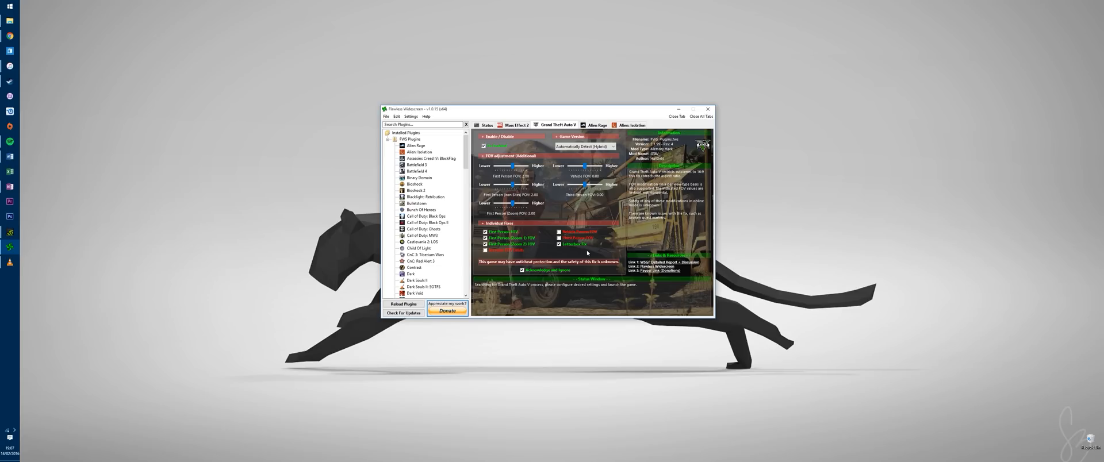
mouse_move(760, 192)
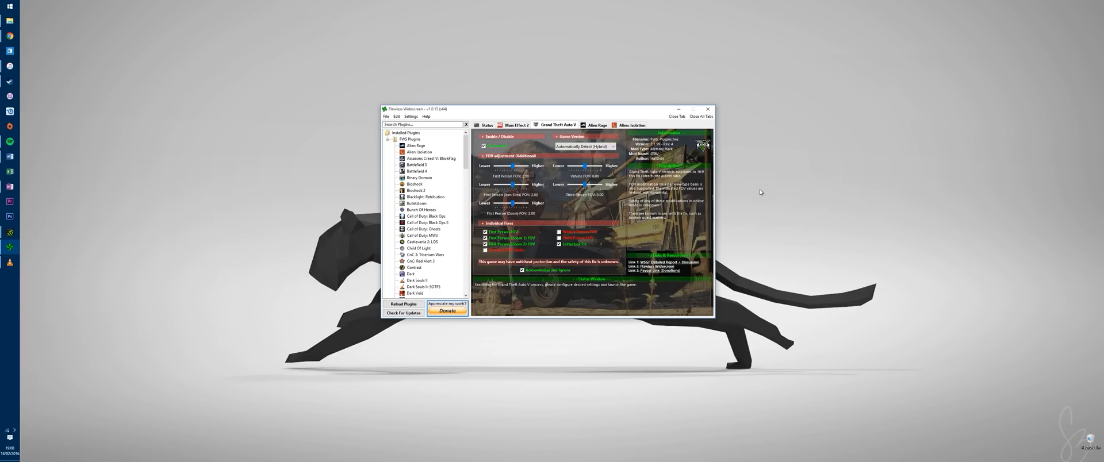
mouse_move(728, 215)
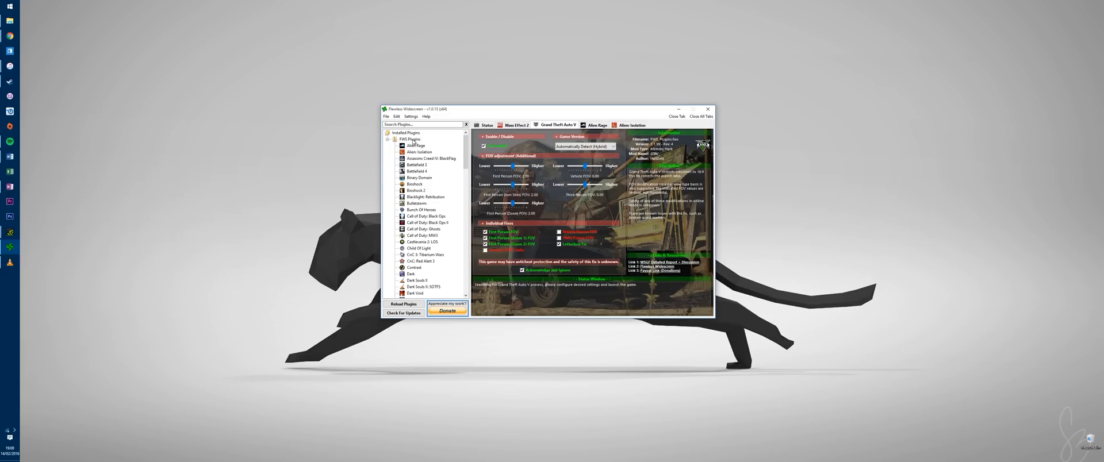
Bring up the Configuration window from the Settings menu
left_click(410, 116)
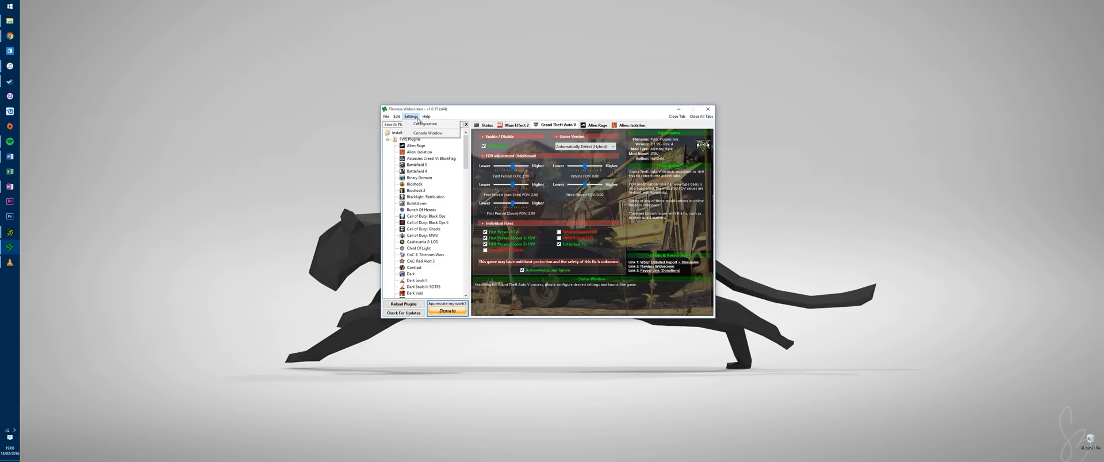
left_click(425, 124)
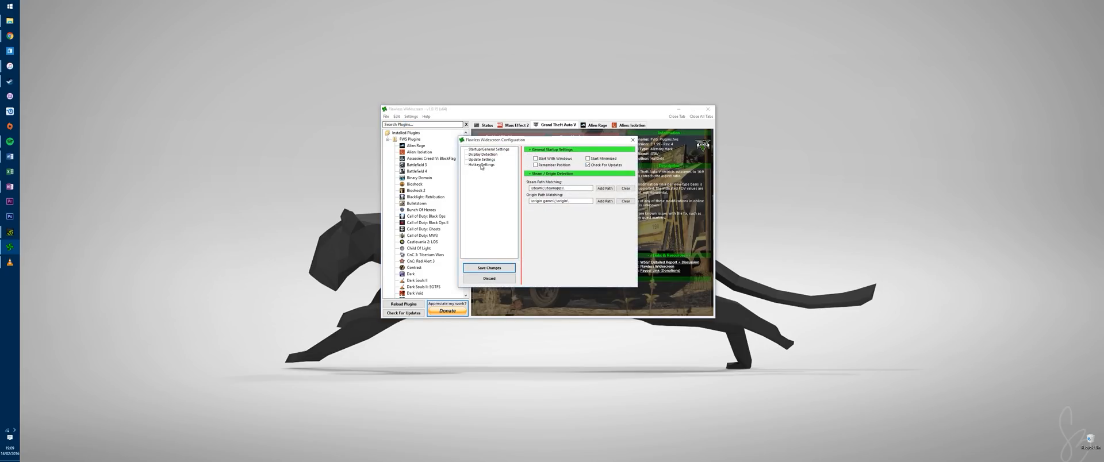